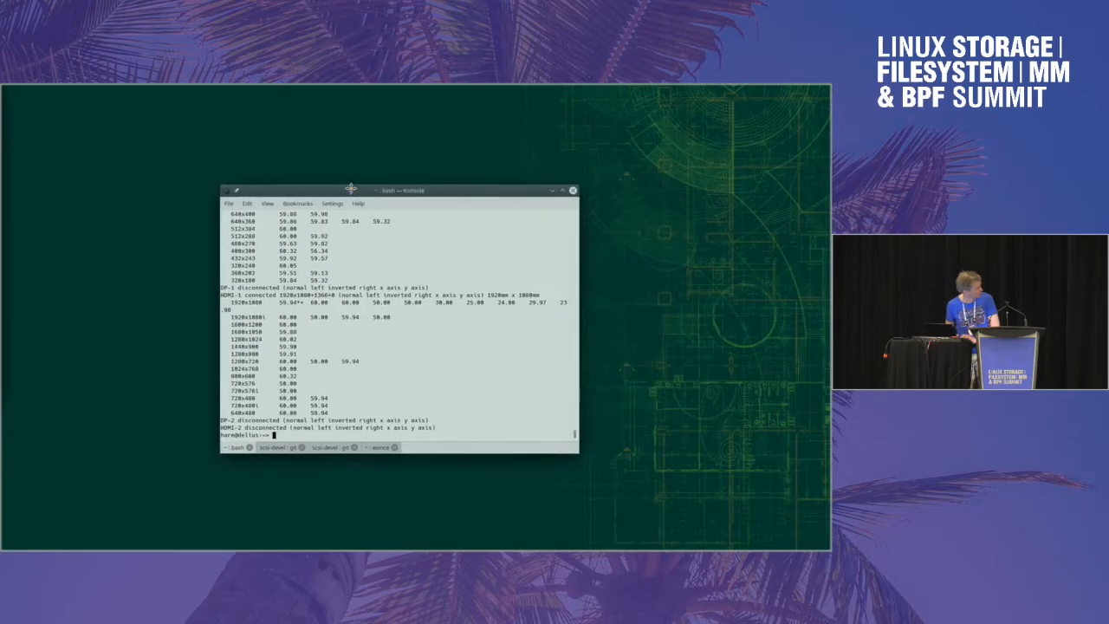
- Scroll the libata.h diff, then enter the password to unlock back to lines 77–101
drag(398, 189, 312, 186)
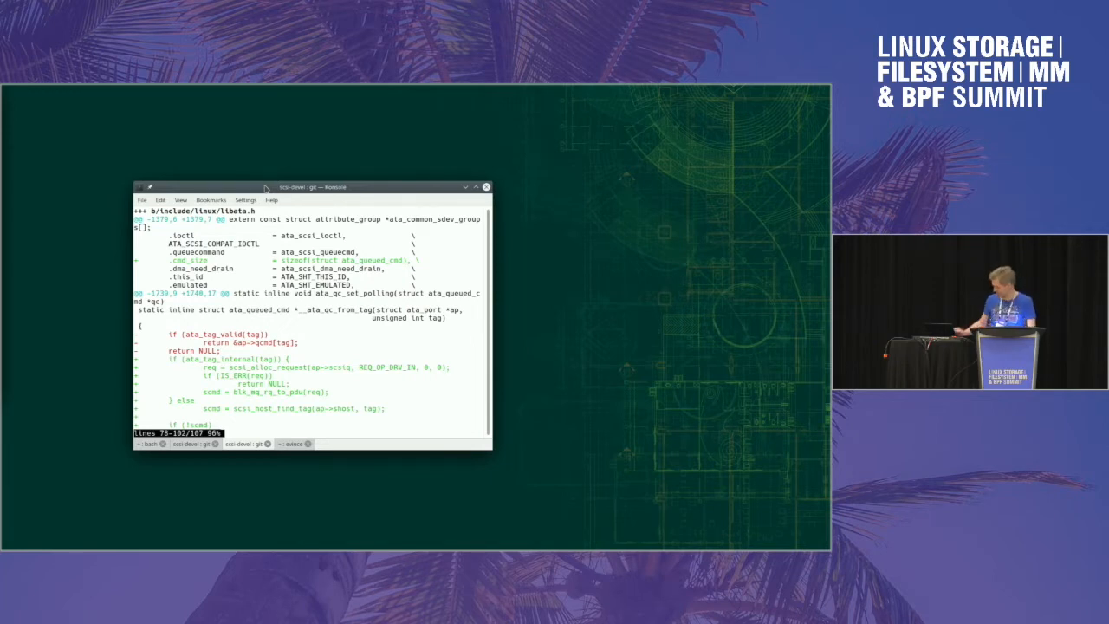
scroll(up, 3)
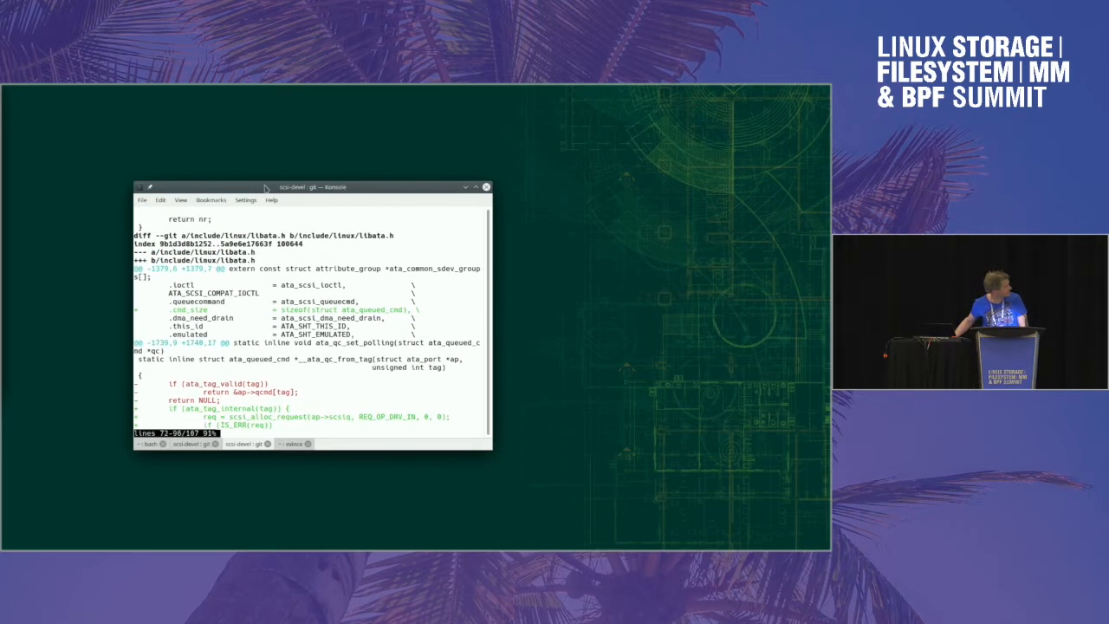
scroll(up, 3)
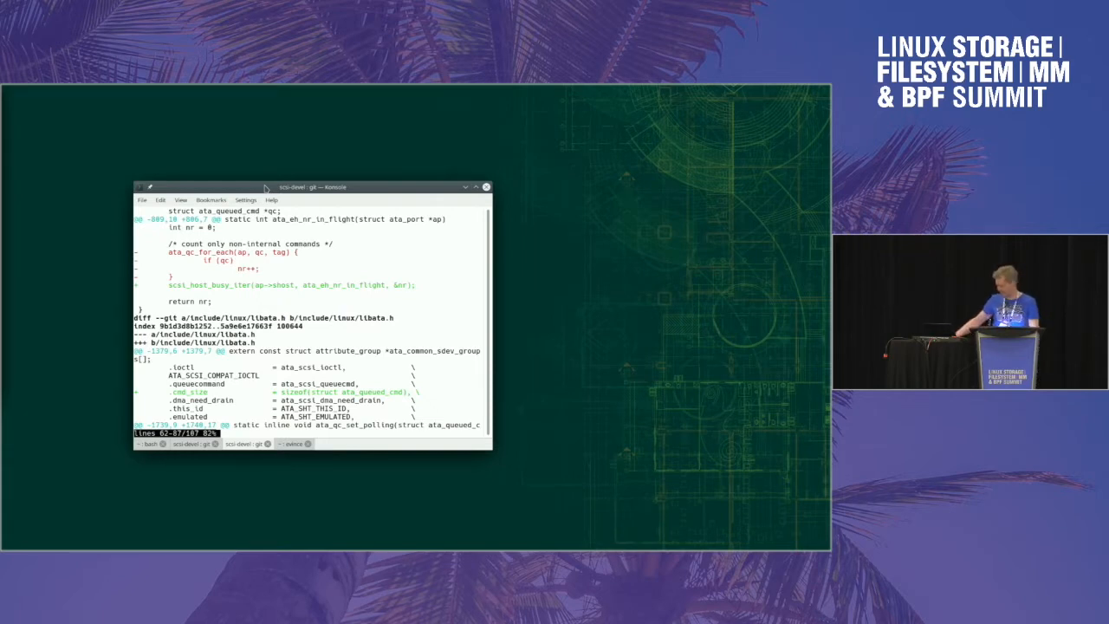
scroll(down, 3)
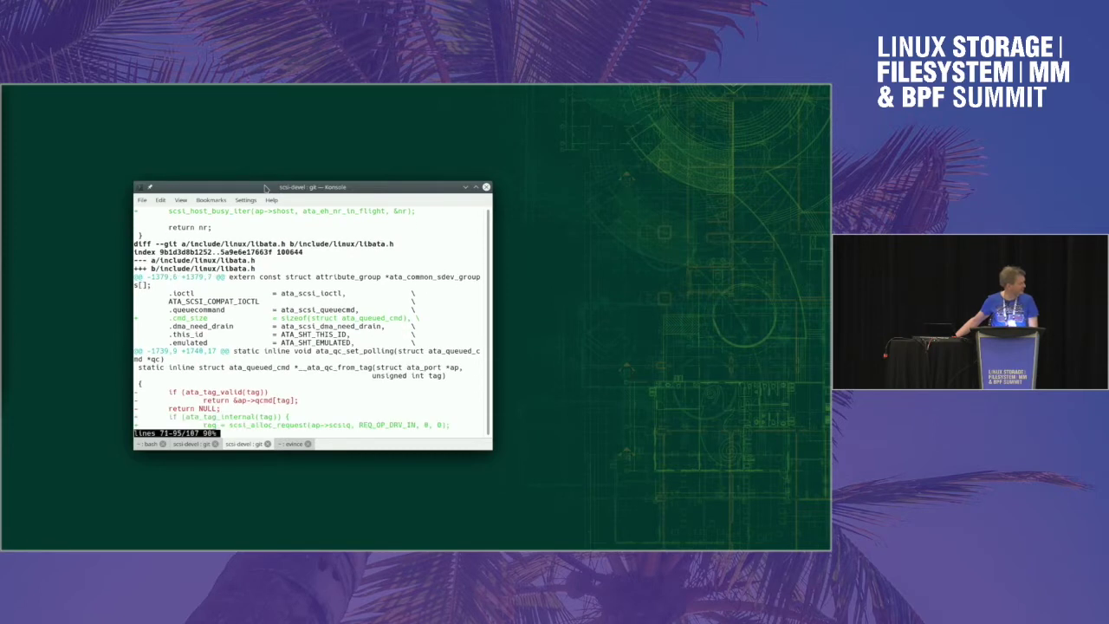
scroll(down, 3)
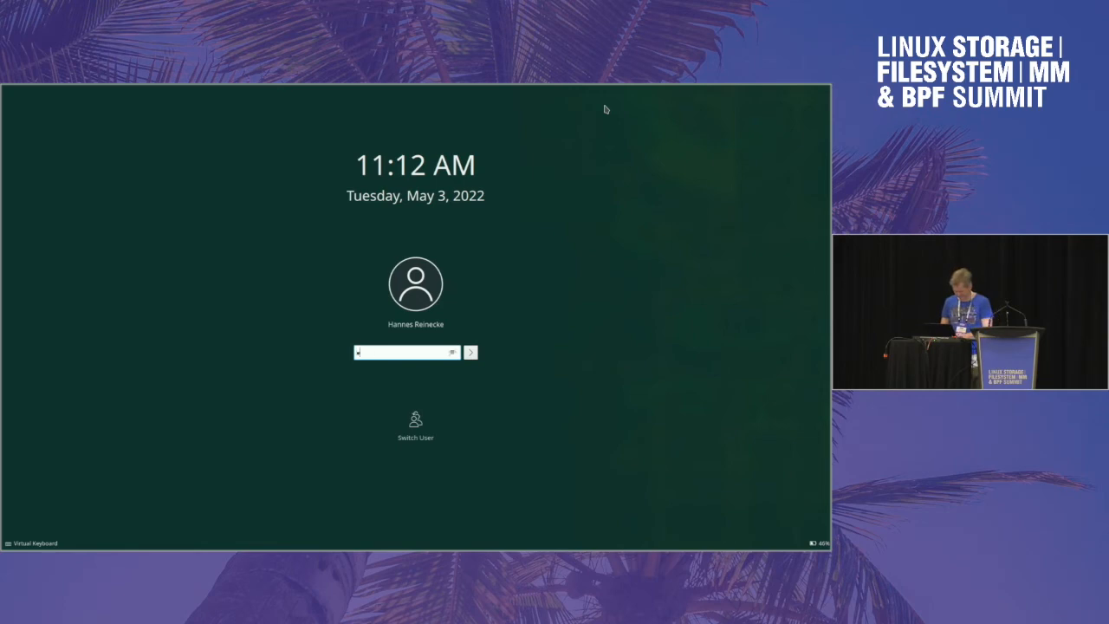
text(password)
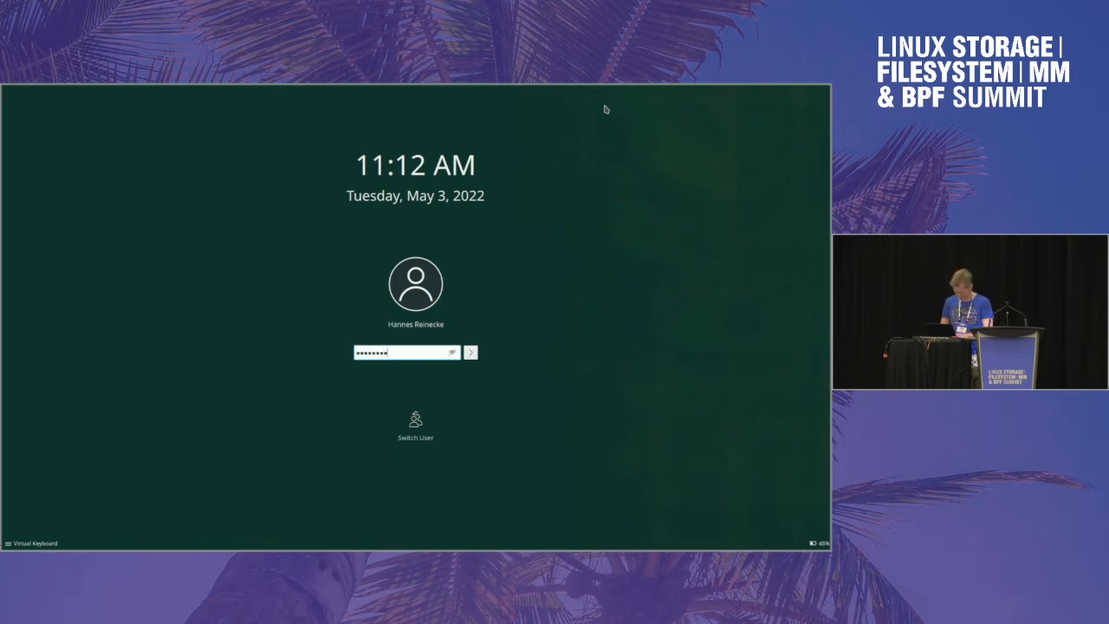
click(470, 351)
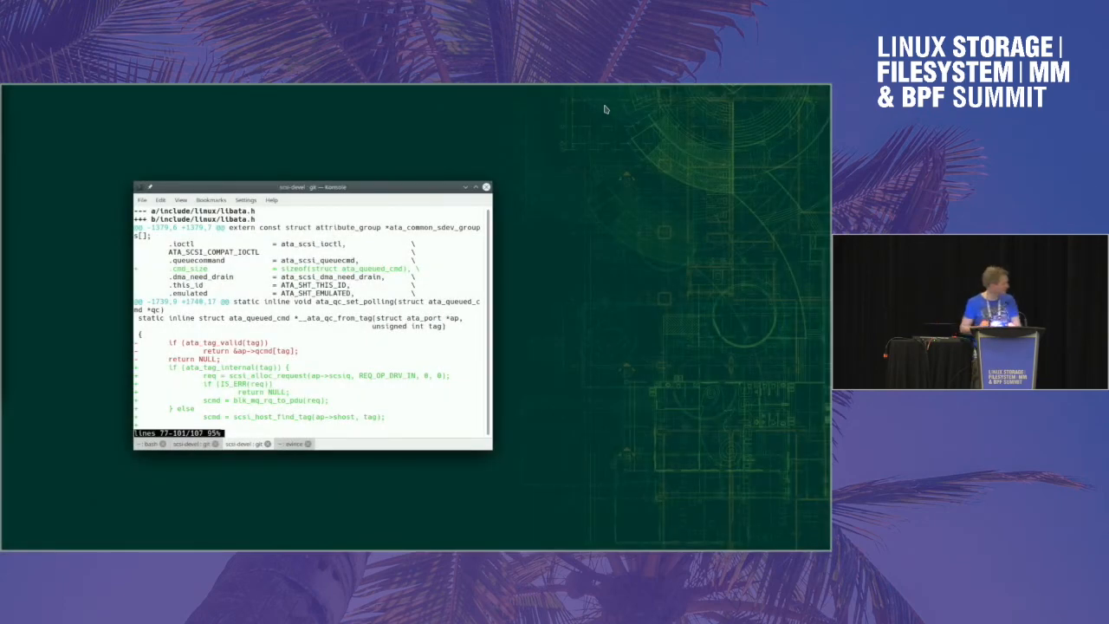